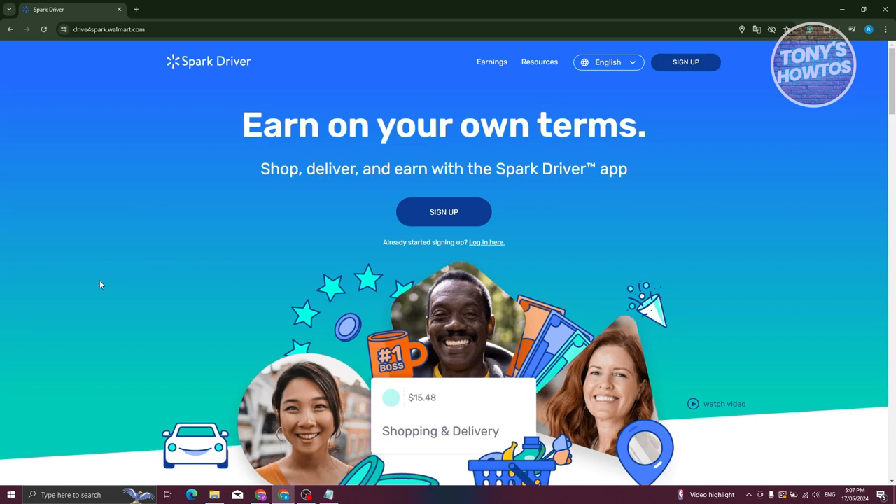
mouse_move(105, 237)
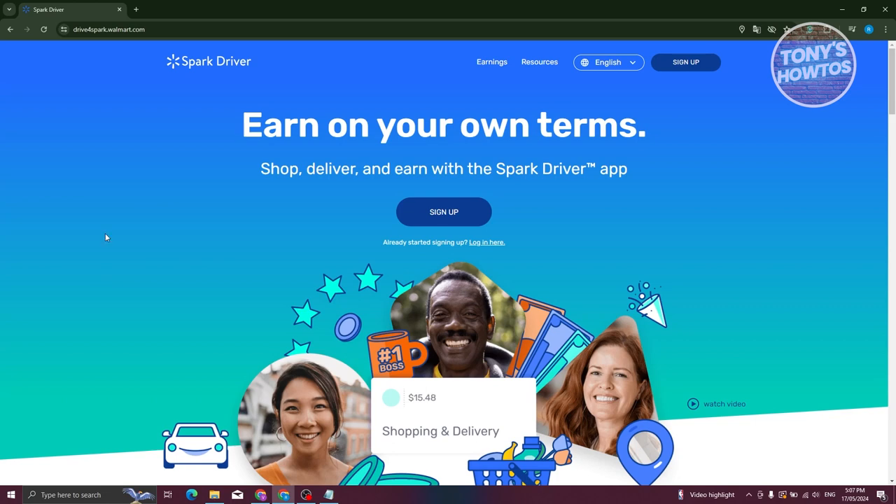
mouse_move(116, 280)
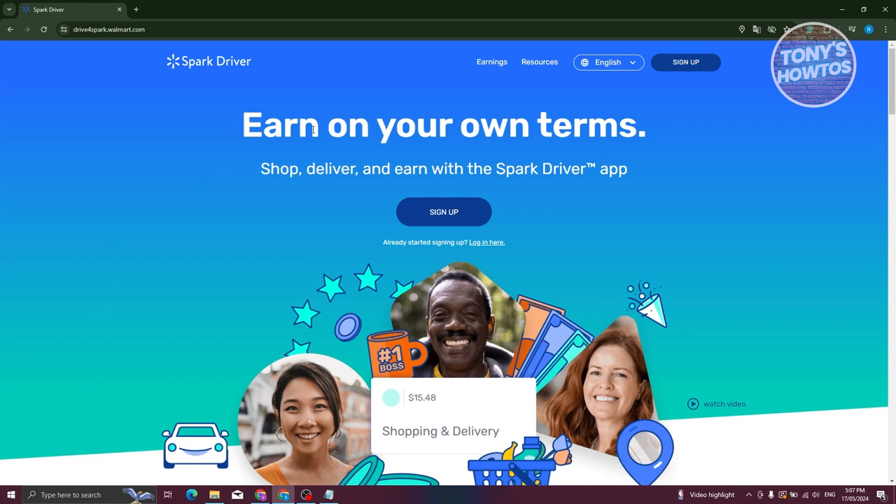
mouse_move(371, 84)
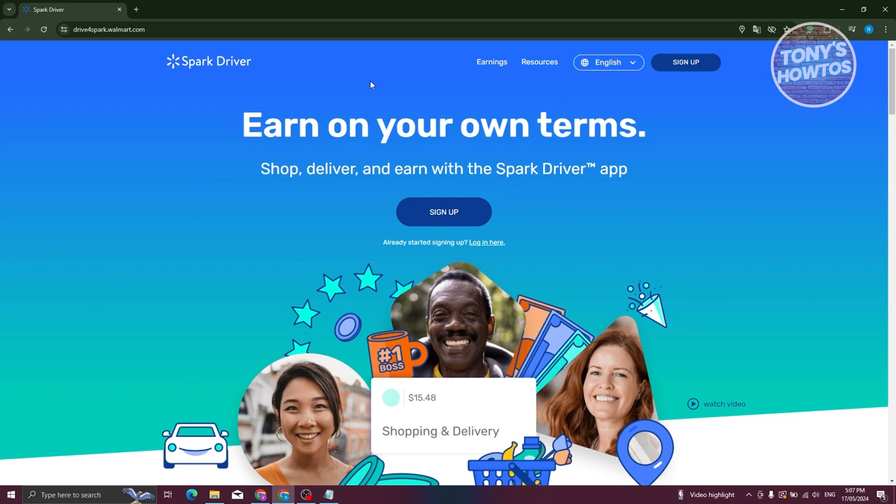
mouse_move(361, 94)
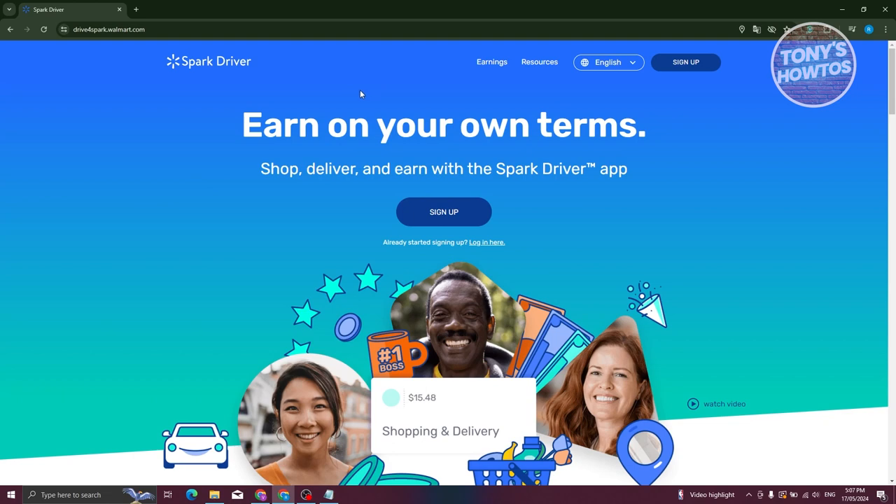
mouse_move(252, 221)
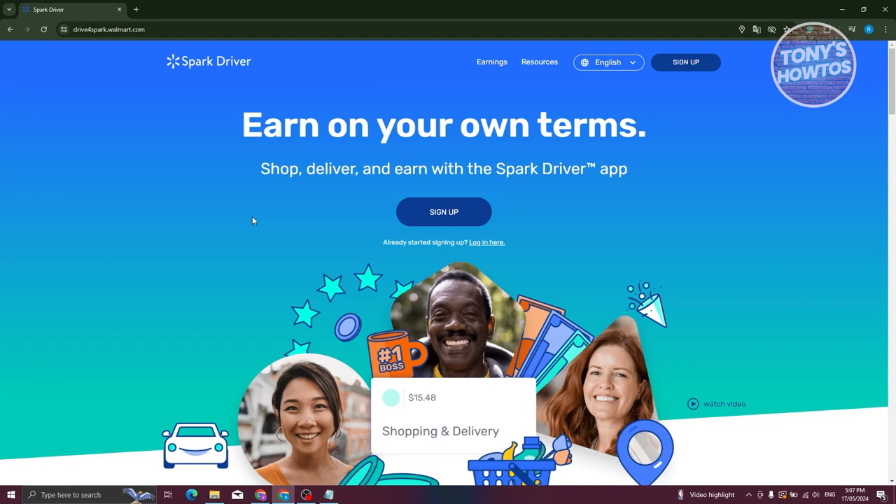
mouse_move(343, 234)
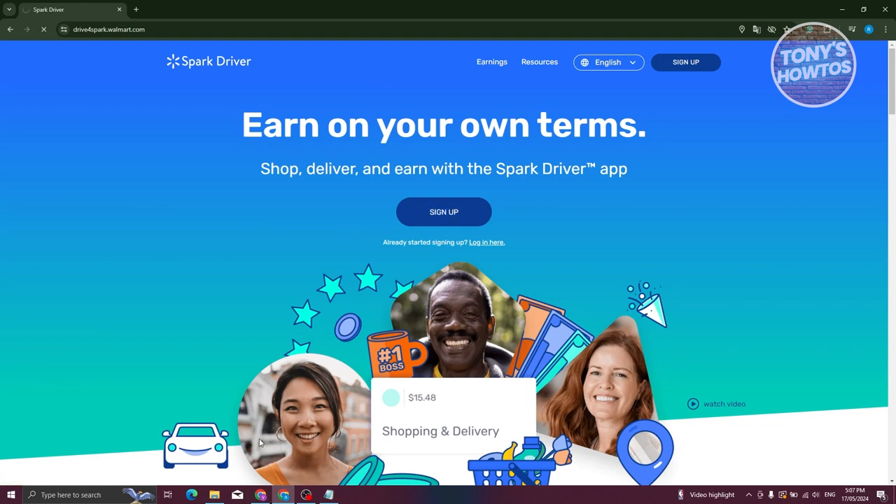
- Look up delivery zones for ZIP 40170 and pick Walmart Lexington VA
click(444, 211)
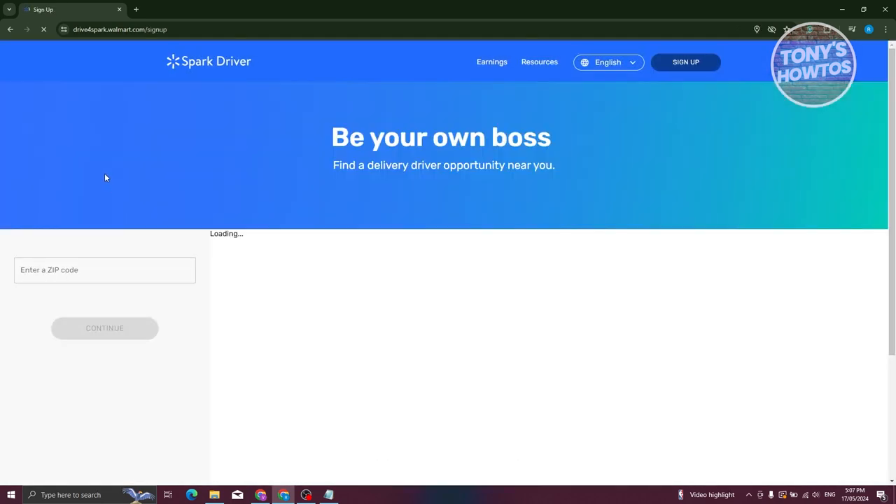
right_click(104, 269)
text(40170)
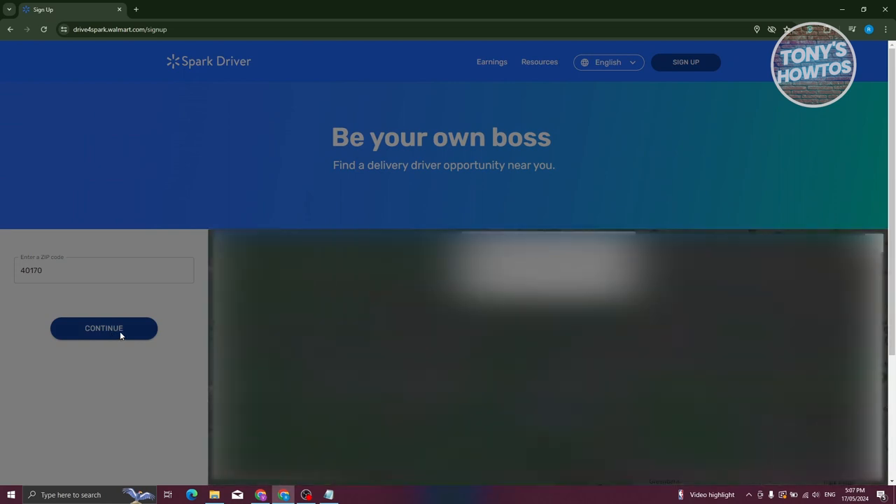
click(104, 328)
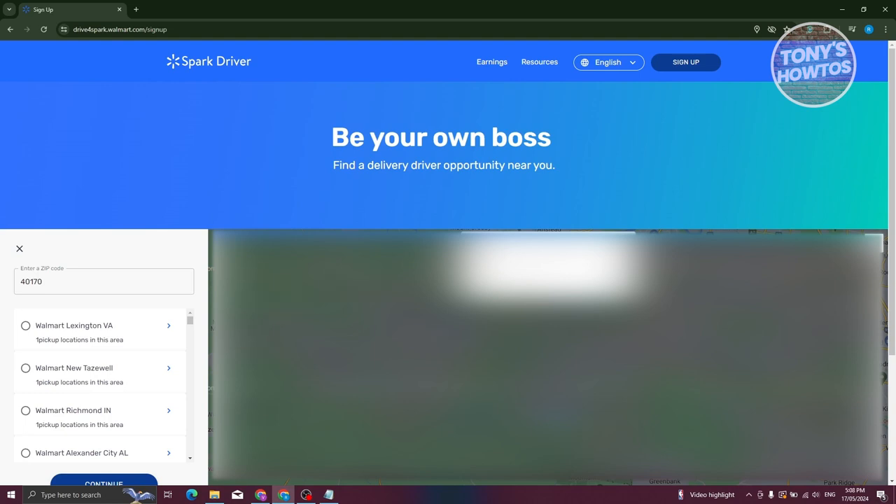
scroll(down, 3)
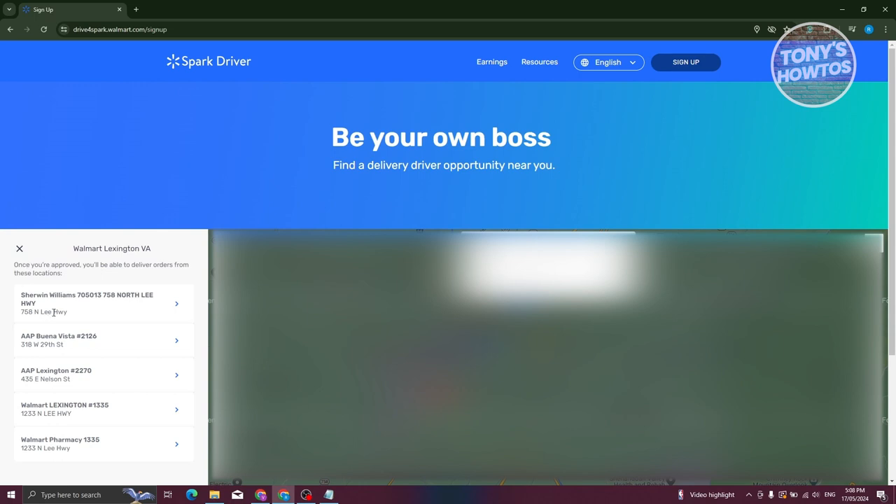
mouse_move(14, 234)
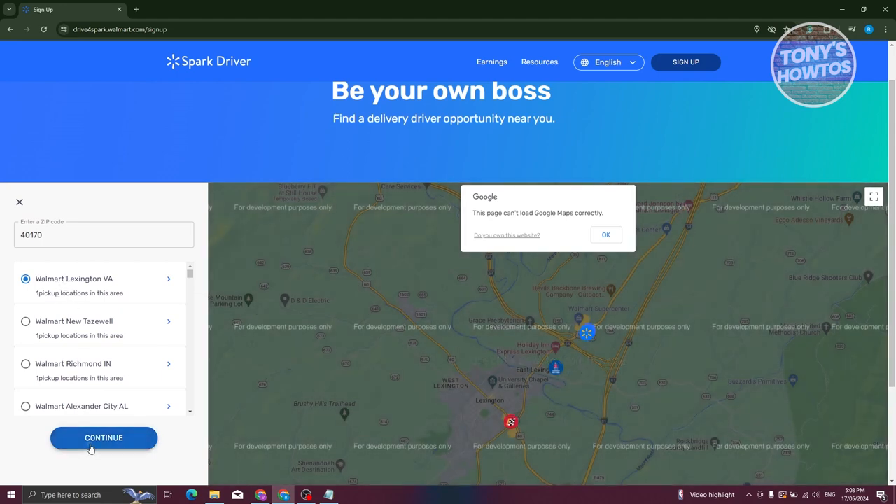
- Continue to Walmart Lexington VA's enrollment requirements and scroll down to ENROLL NOW
click(104, 437)
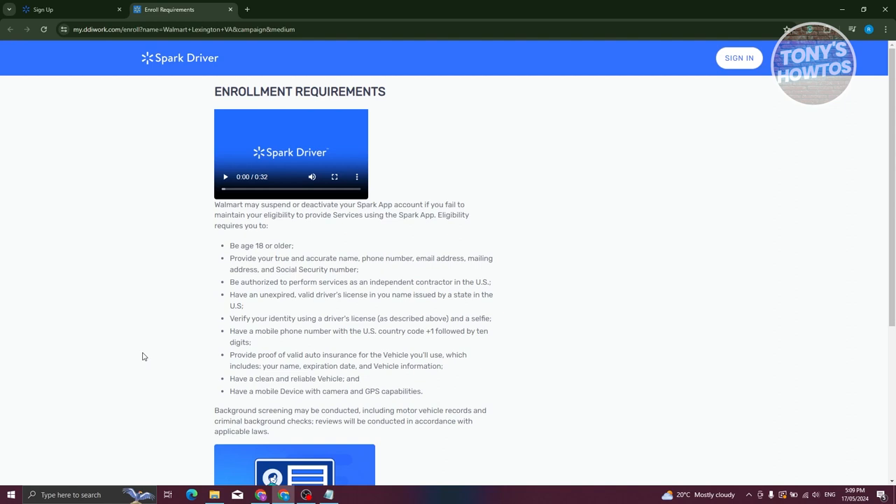
mouse_move(156, 291)
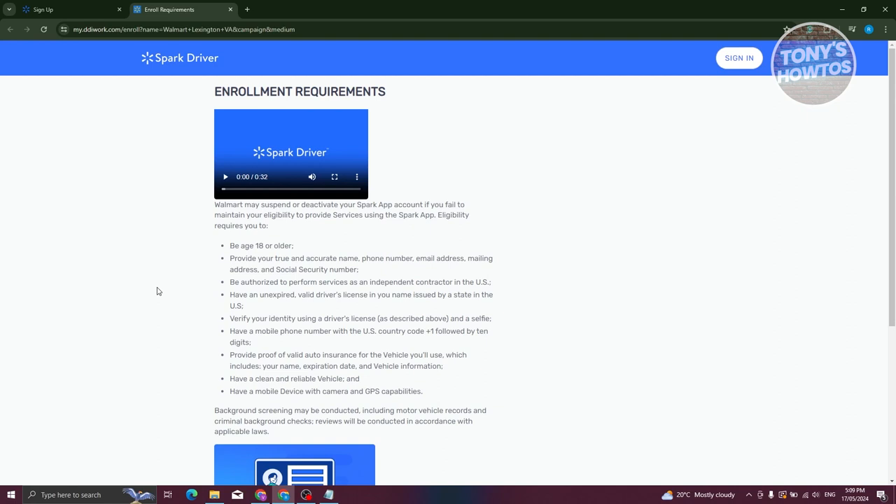
scroll(down, 3)
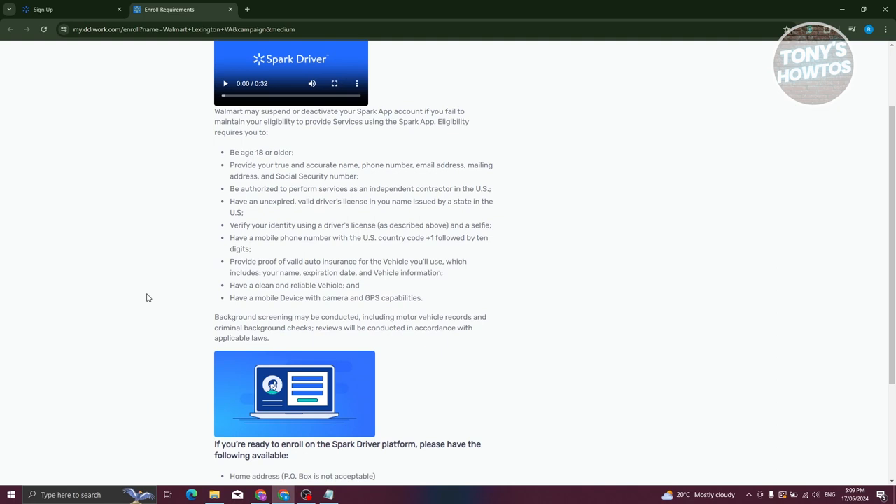
scroll(down, 3)
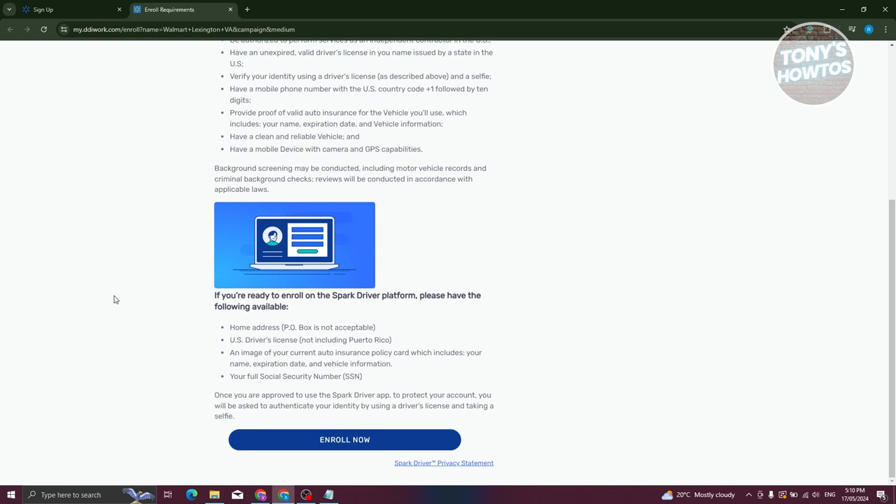
- Enroll now, then tick the marketing and account text-message consent boxes
click(343, 440)
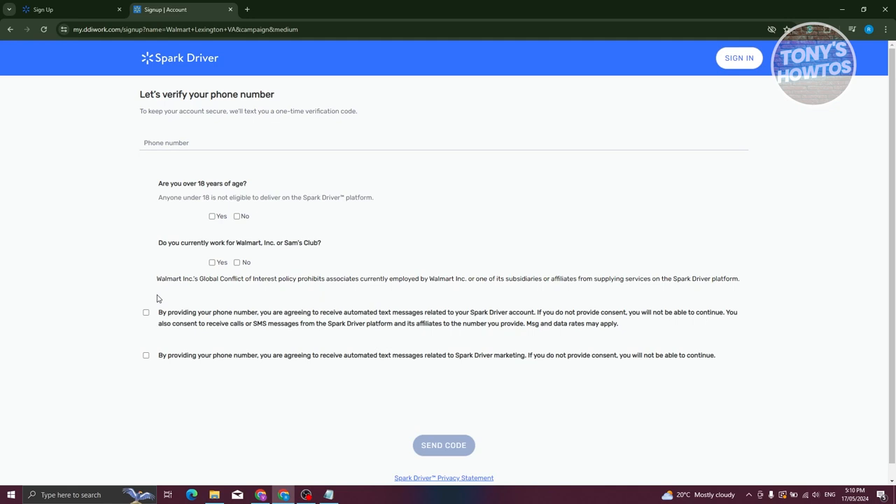
mouse_move(156, 308)
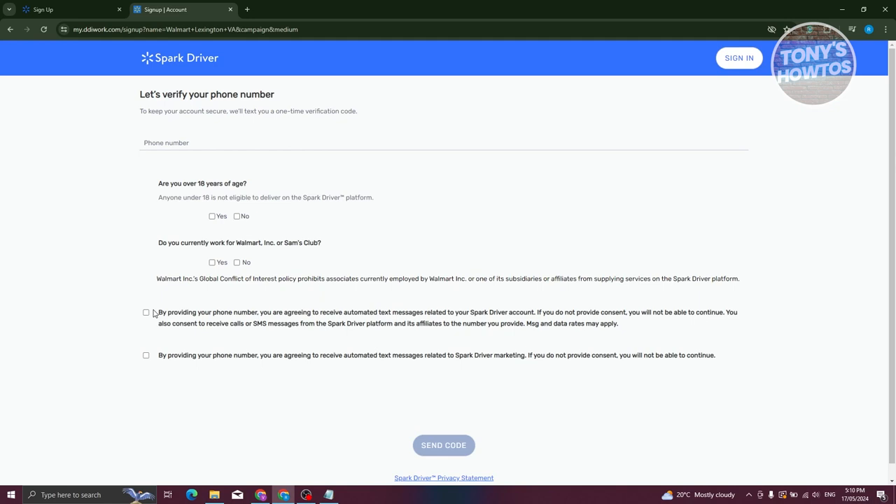
mouse_move(245, 359)
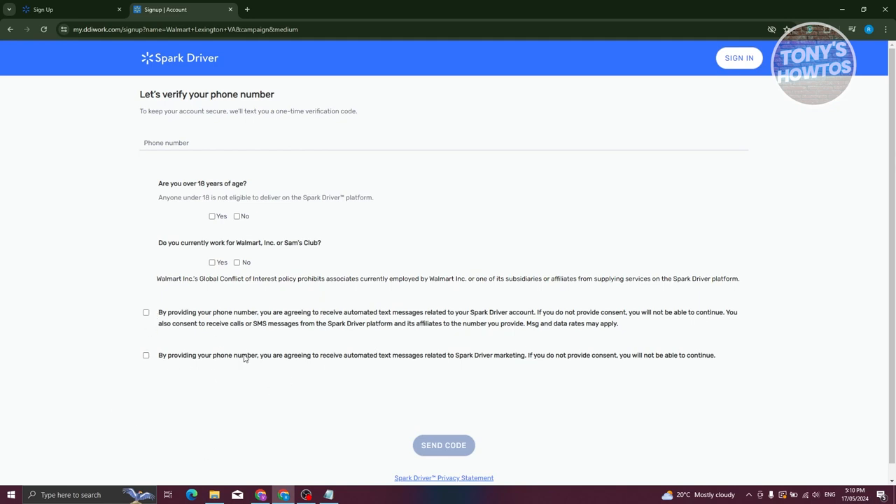
mouse_move(161, 362)
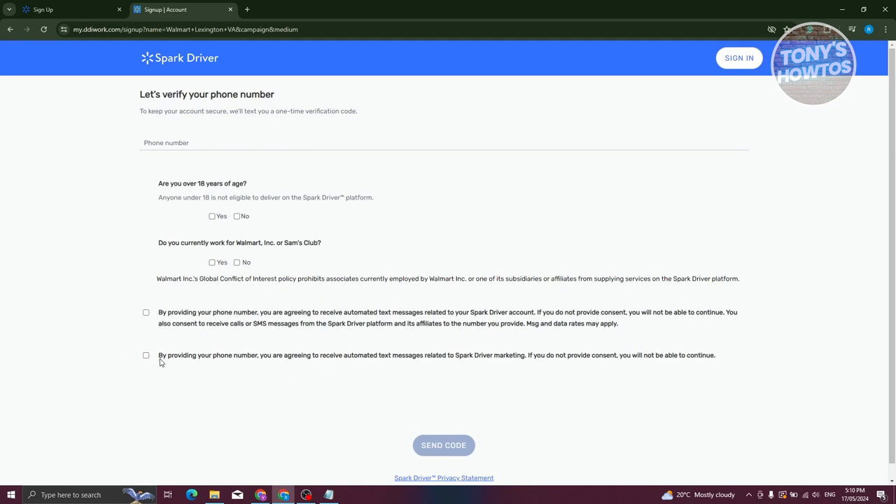
click(145, 355)
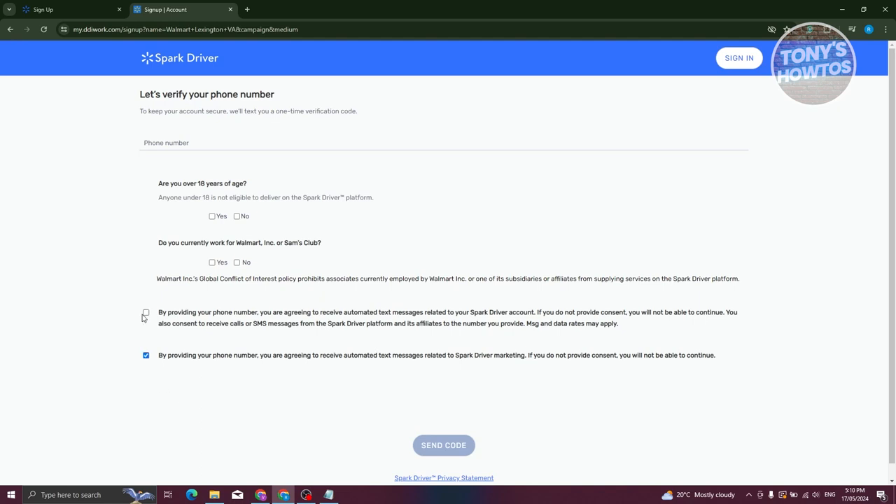
click(146, 312)
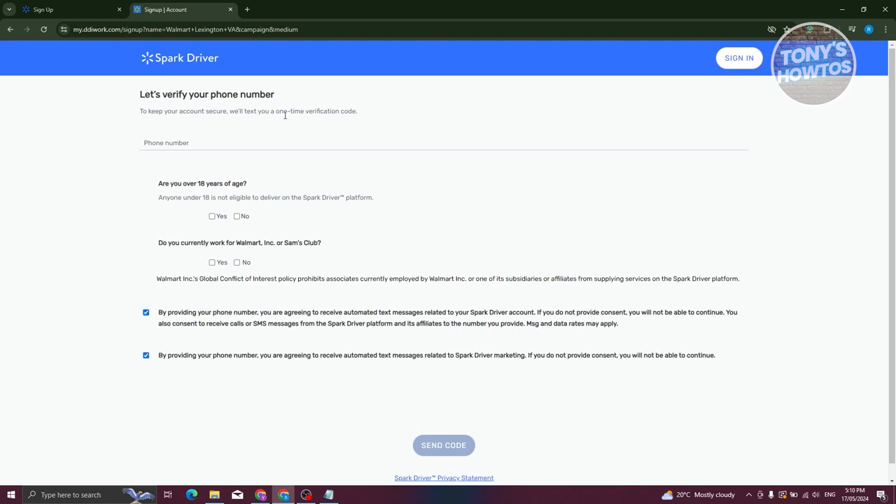
scroll(down, 3)
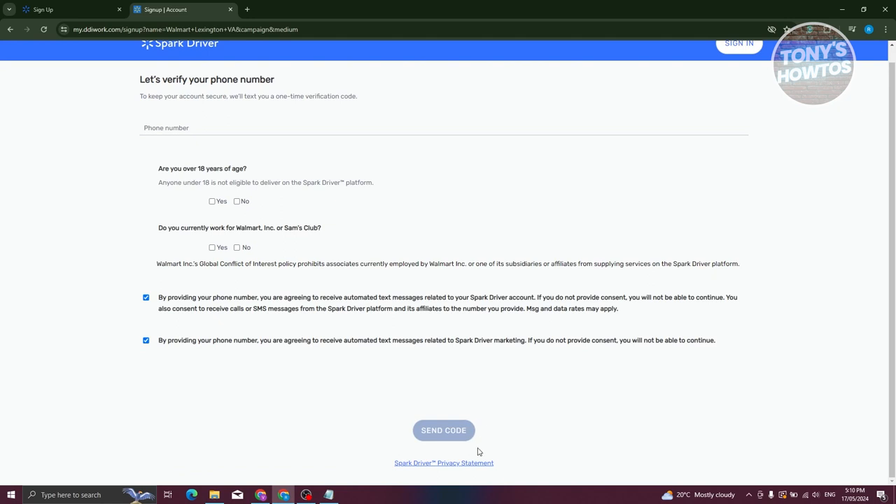
click(199, 127)
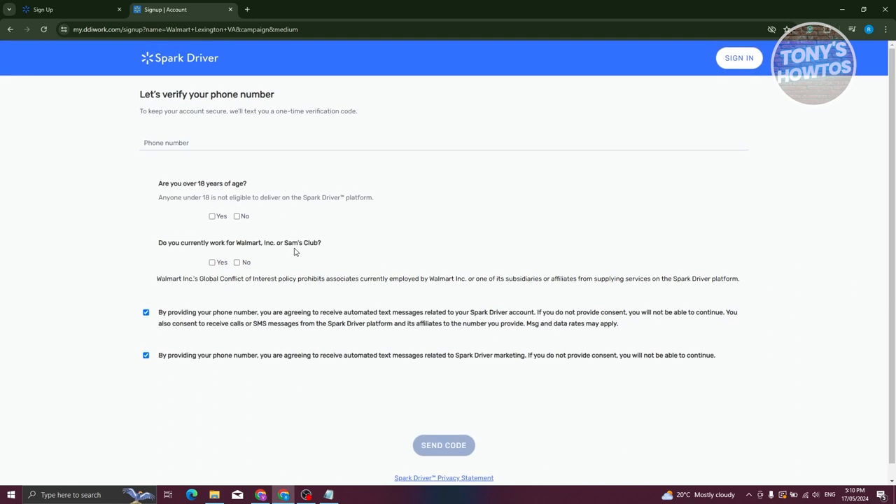
mouse_move(392, 278)
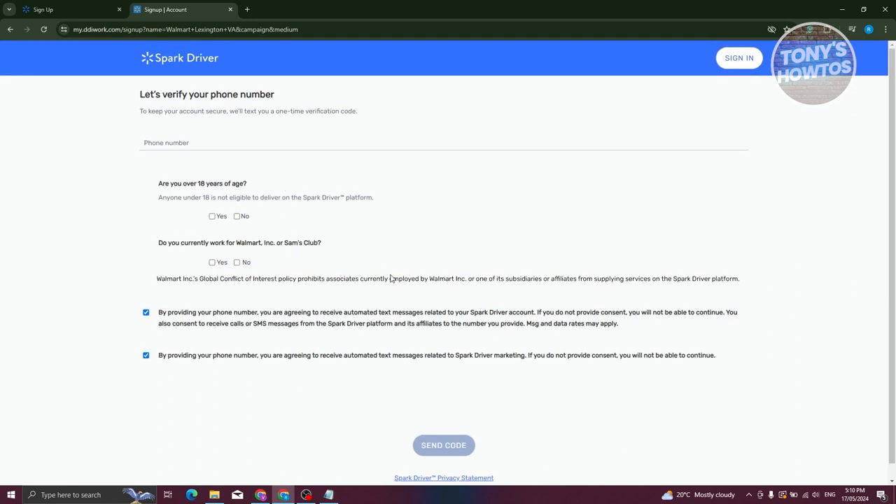